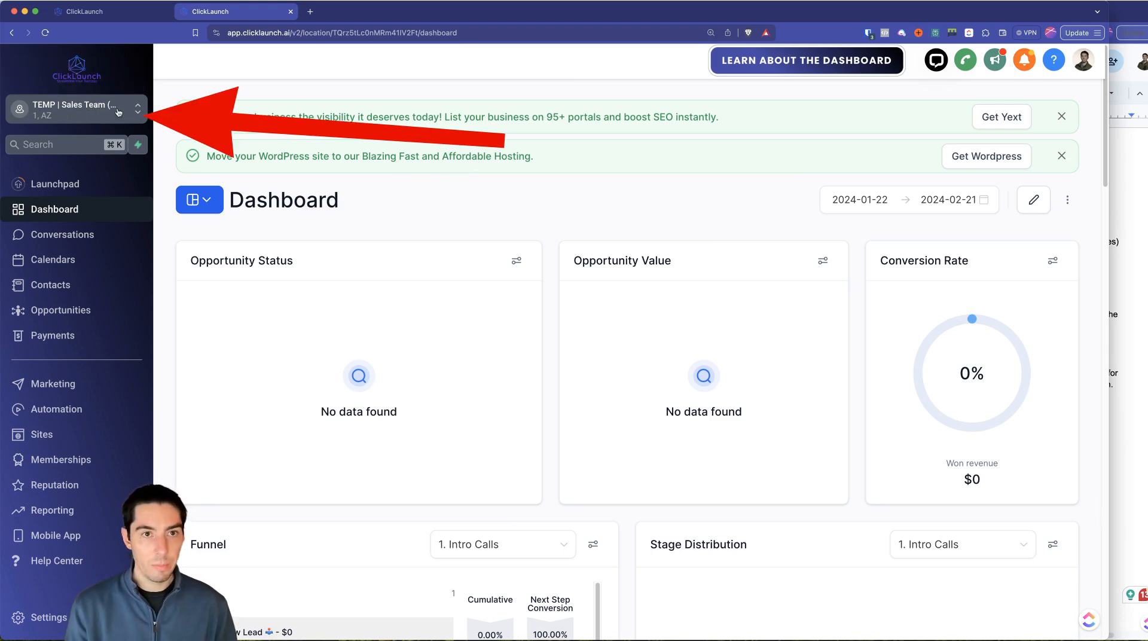
Leave the TEMP | Sales Team sub-account via the sidebar switcher and enter Agency View.
left_click(75, 109)
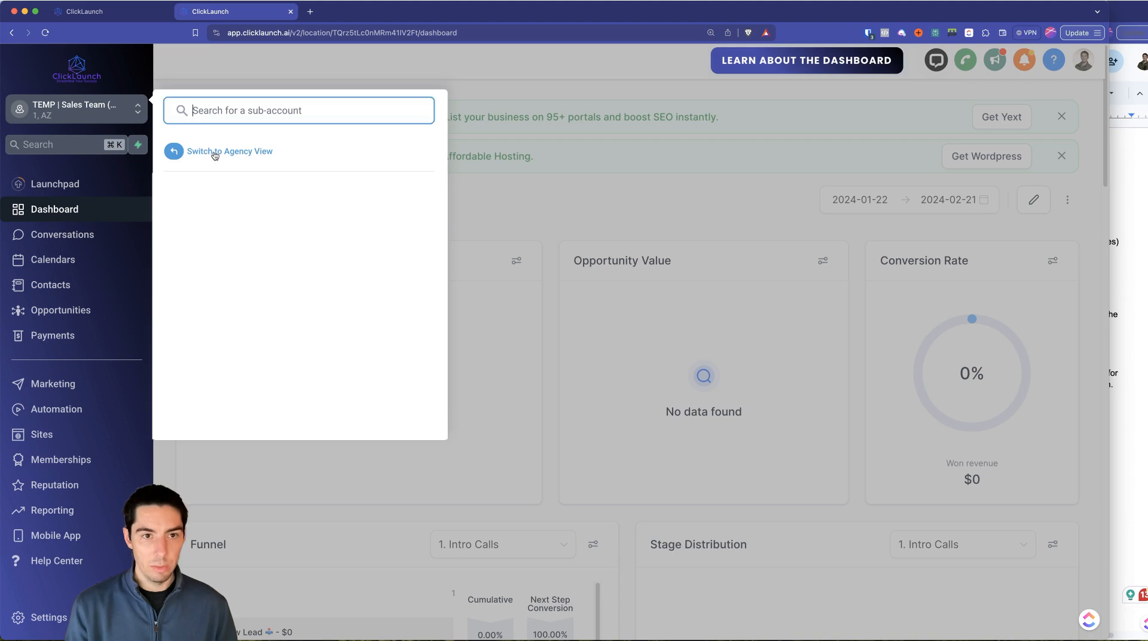
left_click(229, 150)
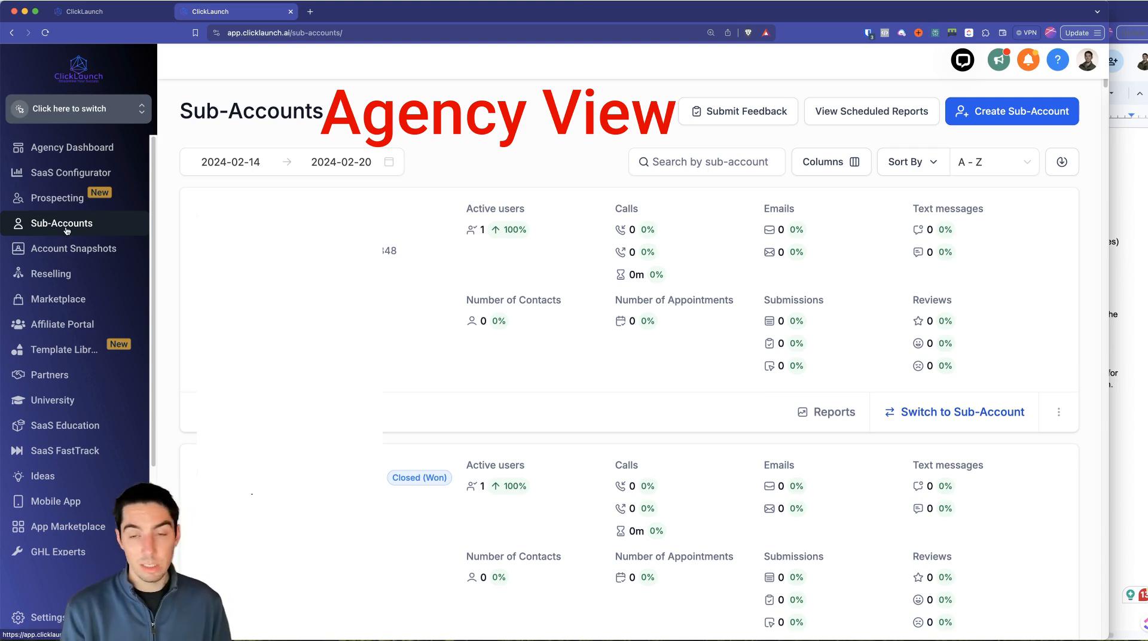
mouse_move(512, 261)
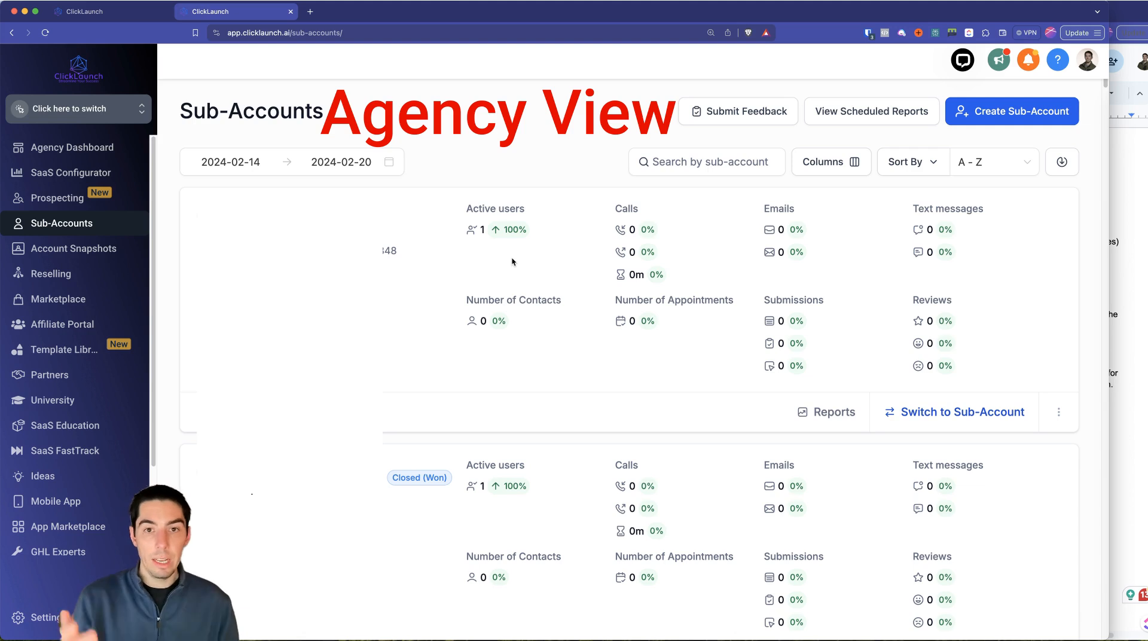
mouse_move(517, 260)
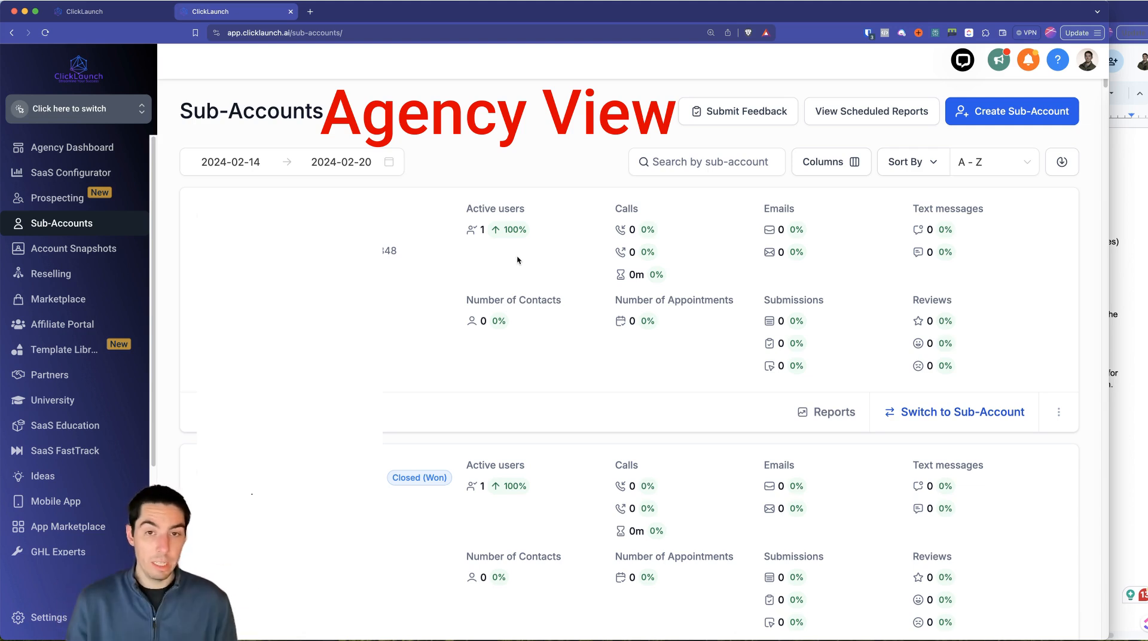
mouse_move(730, 387)
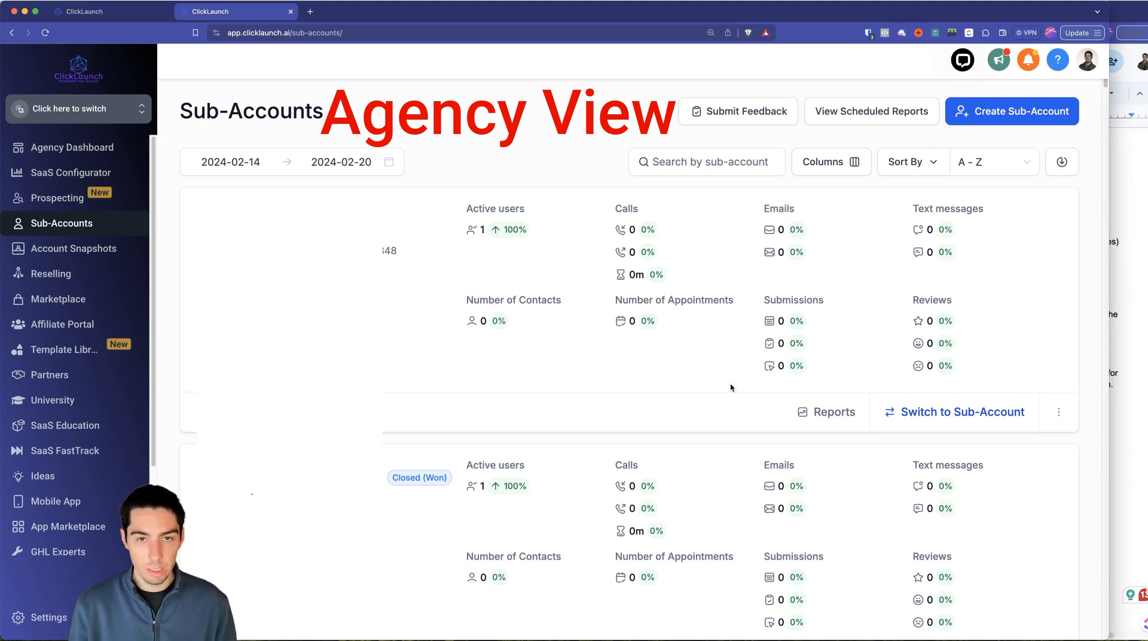
mouse_move(696, 380)
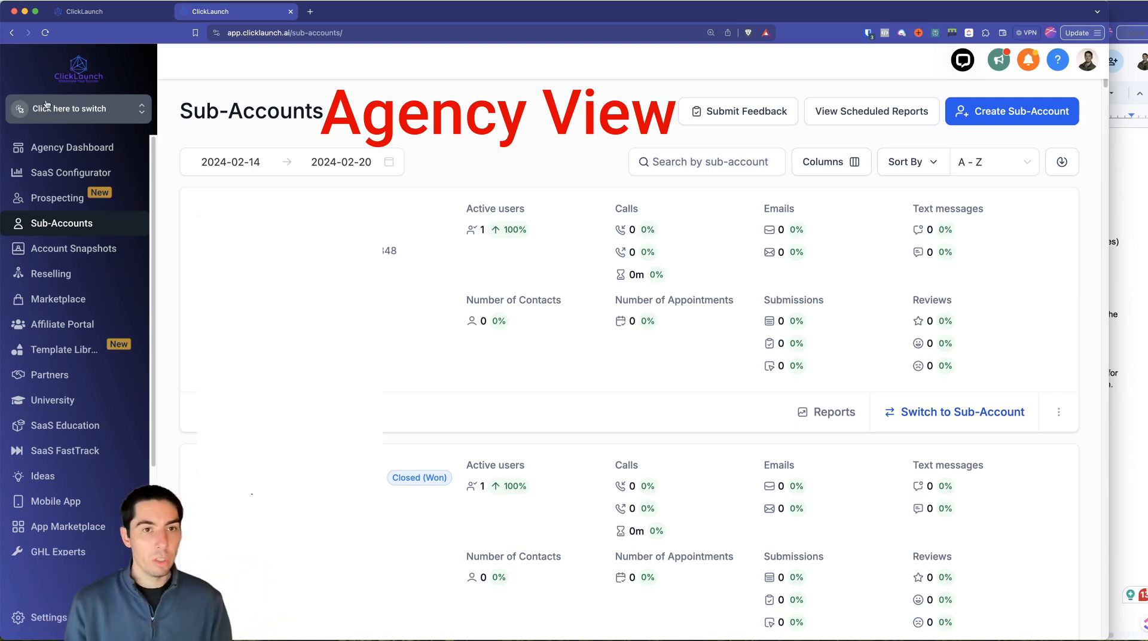
Open the sidebar sub-account switcher showing recent and all sub-accounts.
left_click(71, 108)
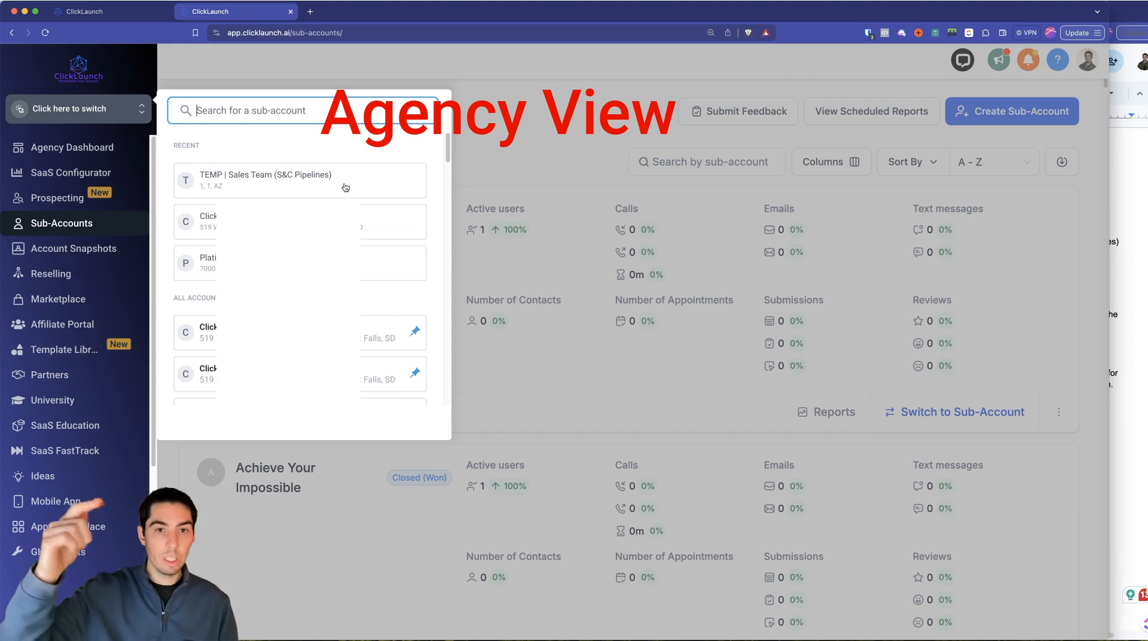
mouse_move(369, 384)
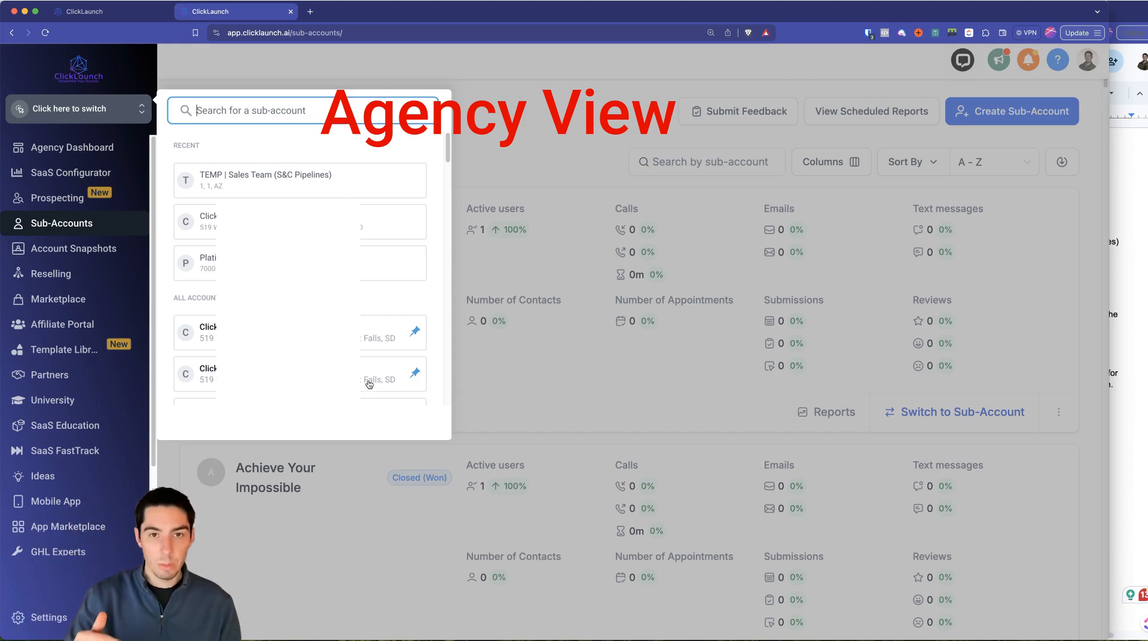
mouse_move(431, 425)
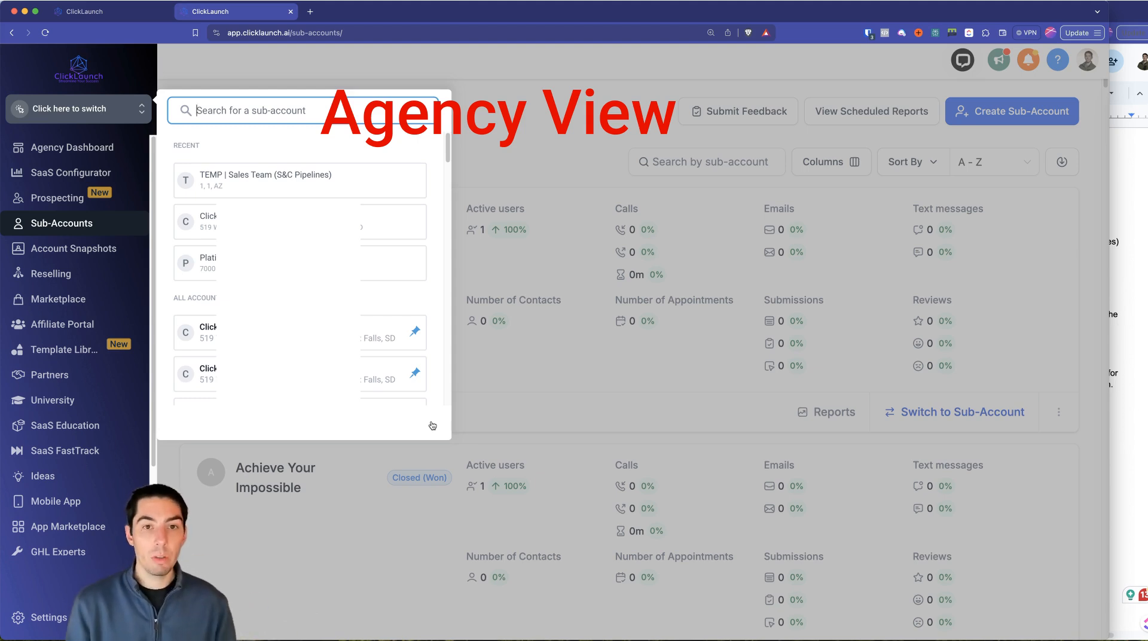
mouse_move(379, 183)
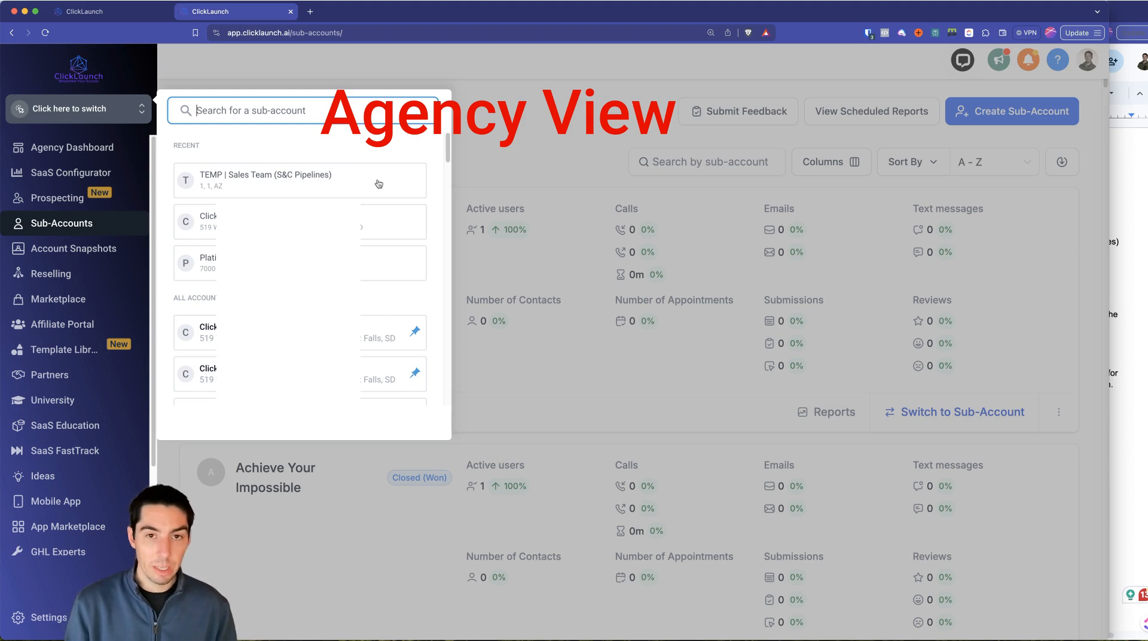
mouse_move(403, 195)
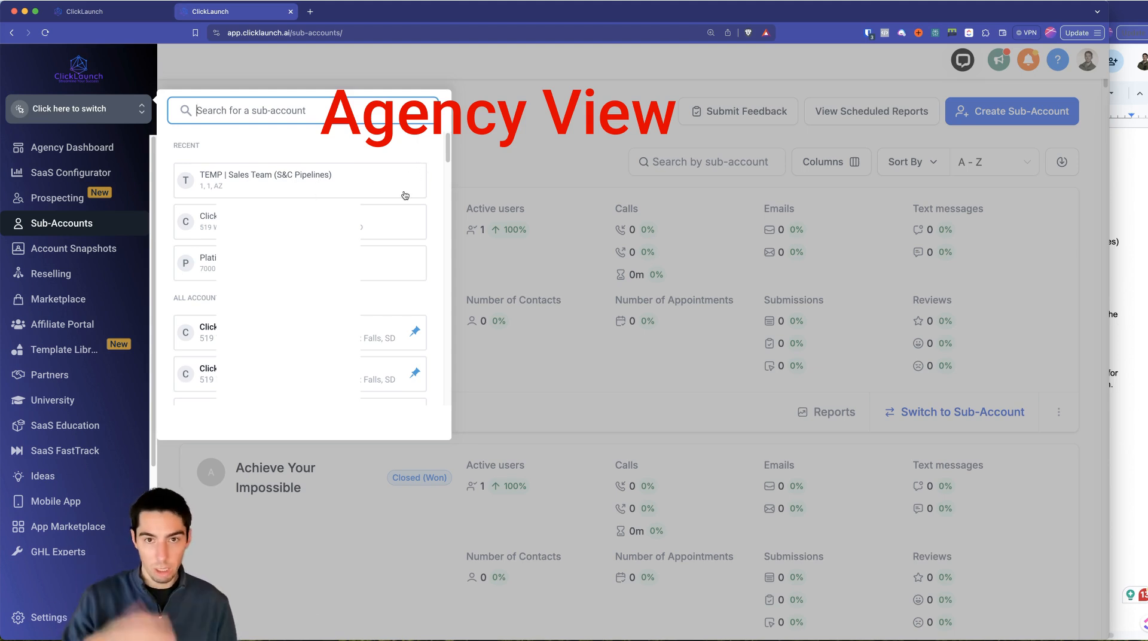
mouse_move(421, 162)
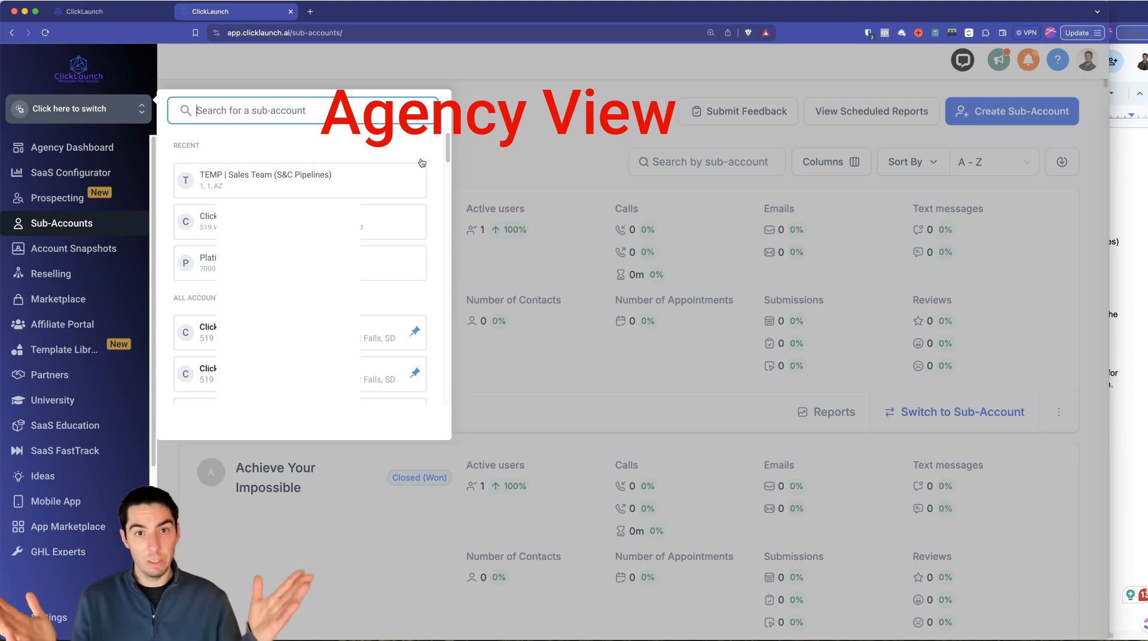